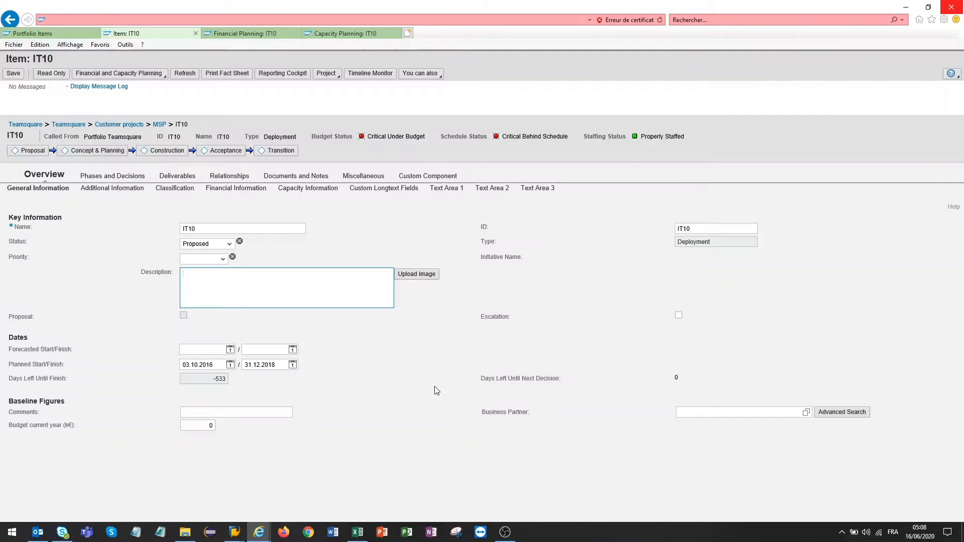
- Show the Financial Planning sheet of PPM_xls_upload_item.xlsx with IT10, IT05 and IT07 figures
{"action": "left_click", "coordinate": [285, 287]}
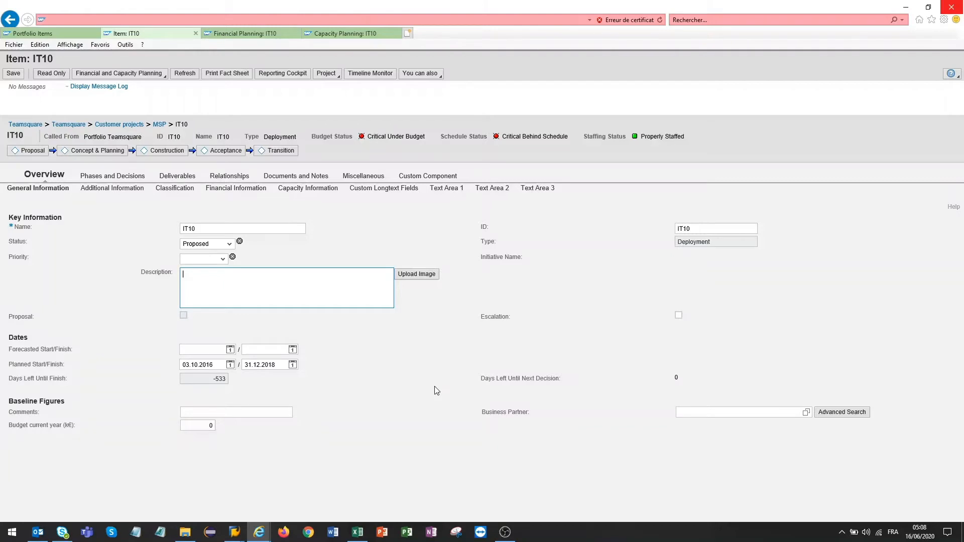
{"action": "mouse_move", "coordinate": [233, 532]}
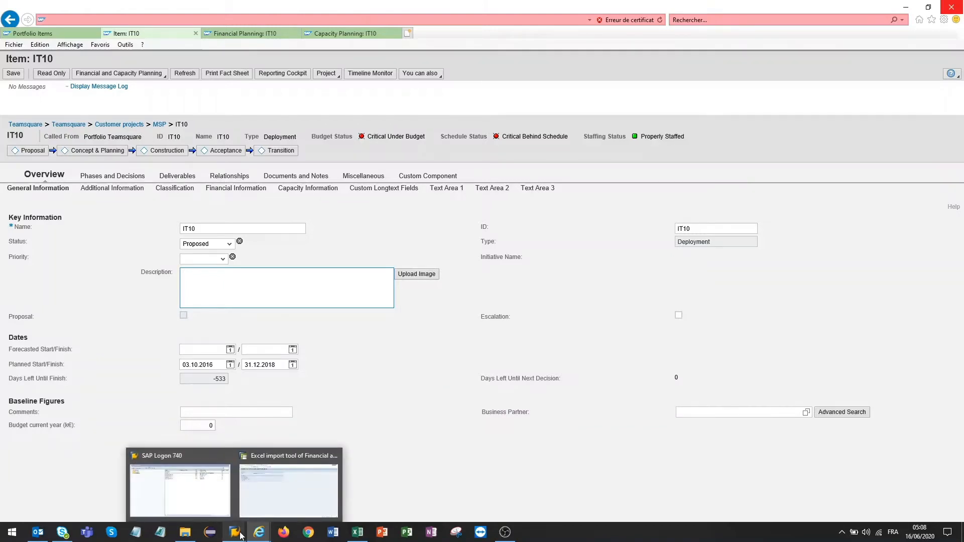
{"action": "left_click", "coordinate": [288, 486]}
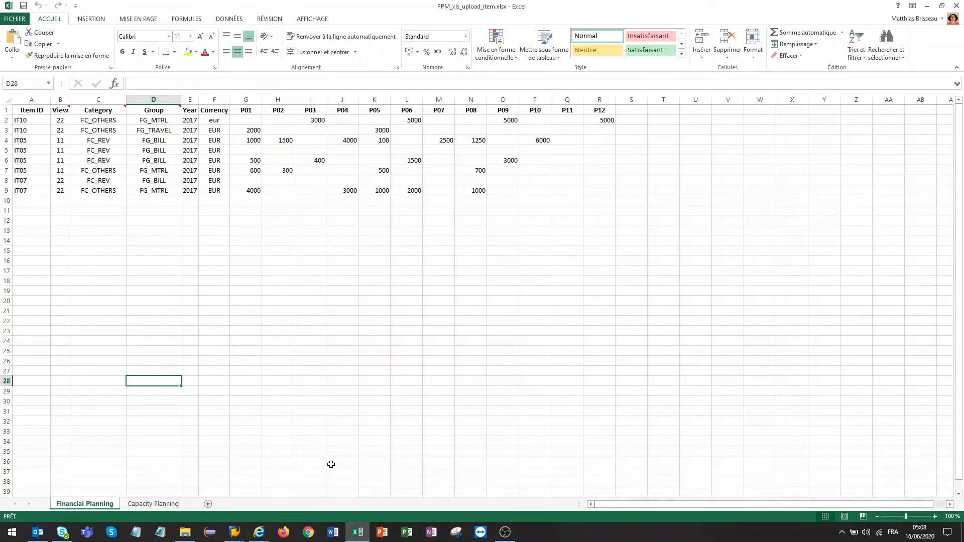
{"action": "mouse_move", "coordinate": [84, 503]}
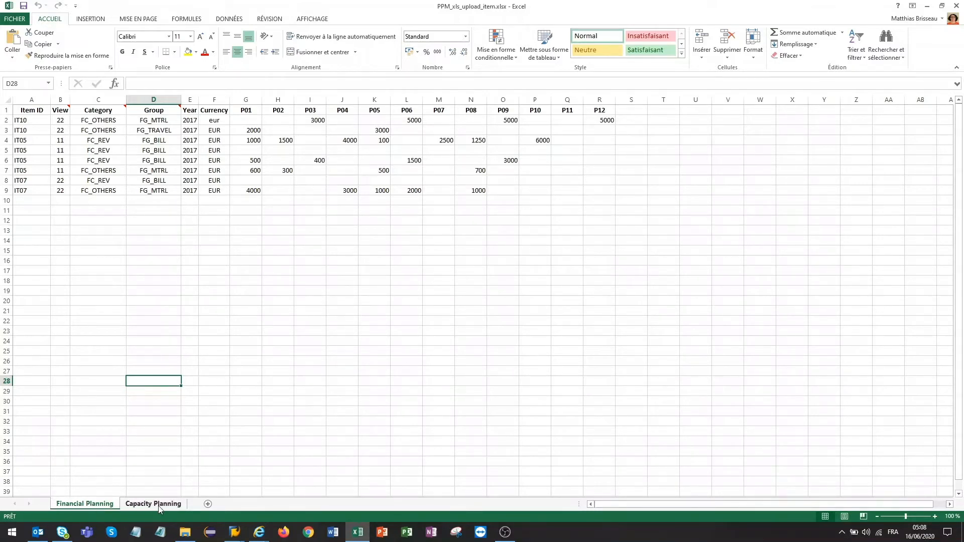
{"action": "left_click", "coordinate": [85, 503]}
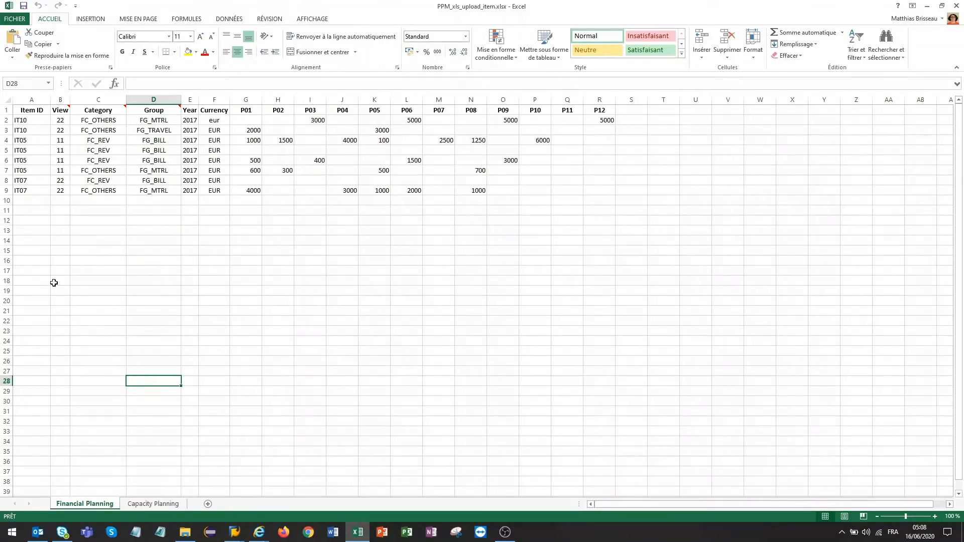
{"action": "mouse_move", "coordinate": [96, 212]}
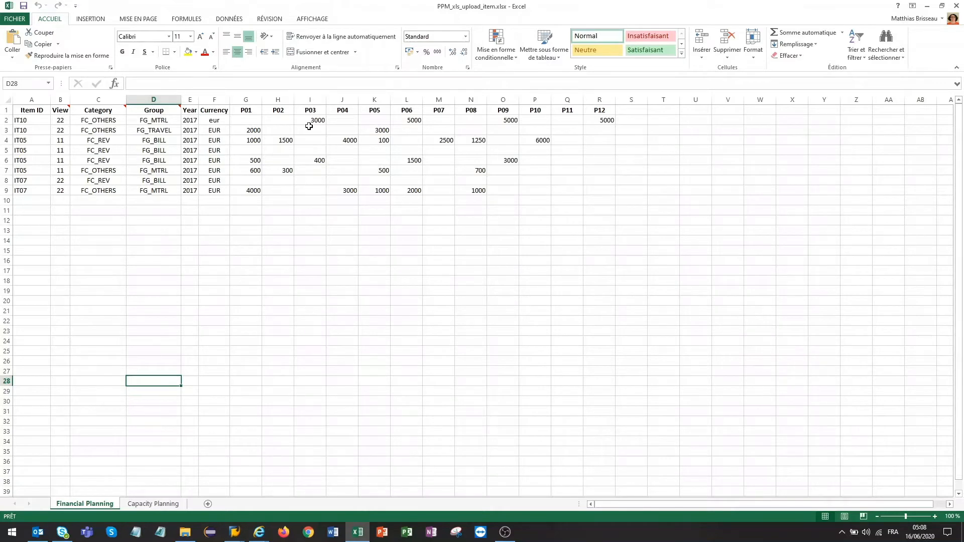
{"action": "mouse_move", "coordinate": [306, 296]}
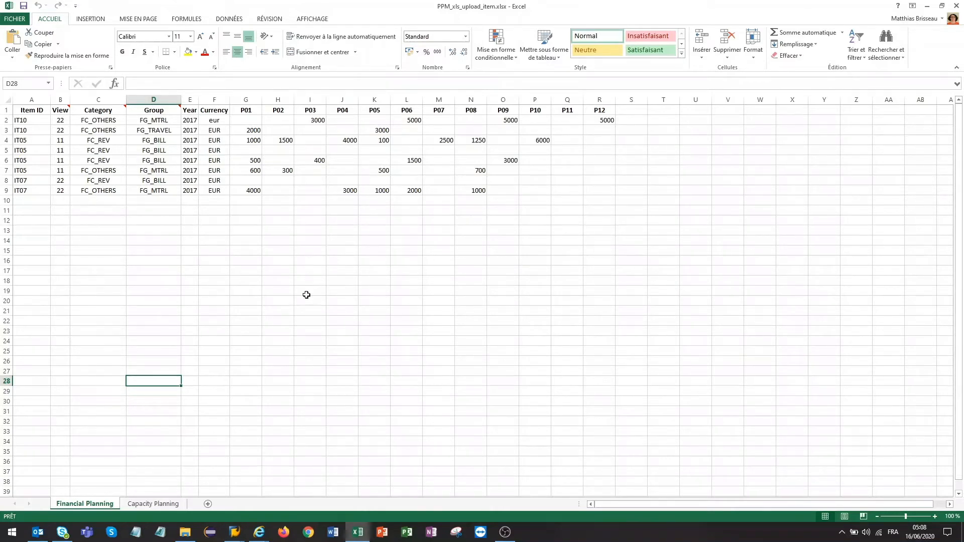
{"action": "left_click", "coordinate": [153, 504]}
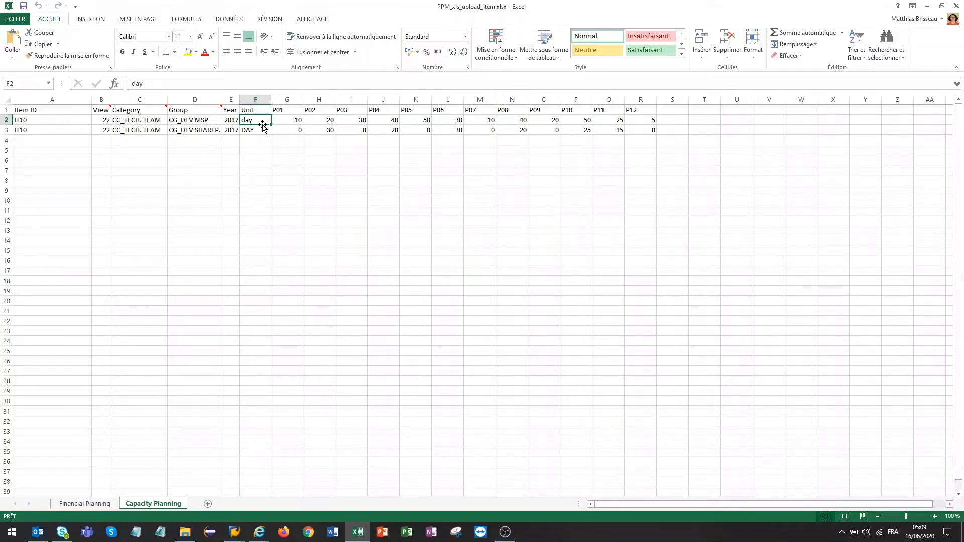
{"action": "mouse_move", "coordinate": [109, 489]}
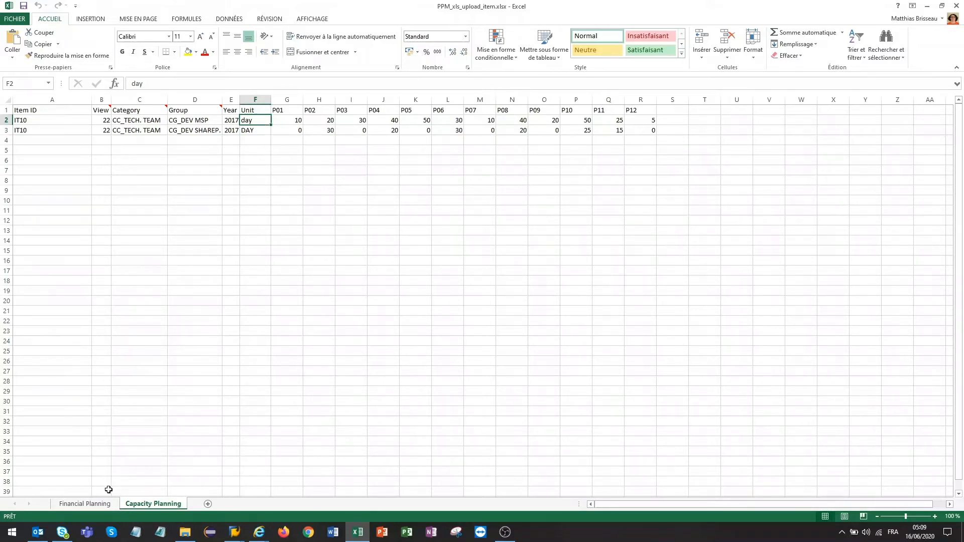
{"action": "left_click", "coordinate": [84, 504]}
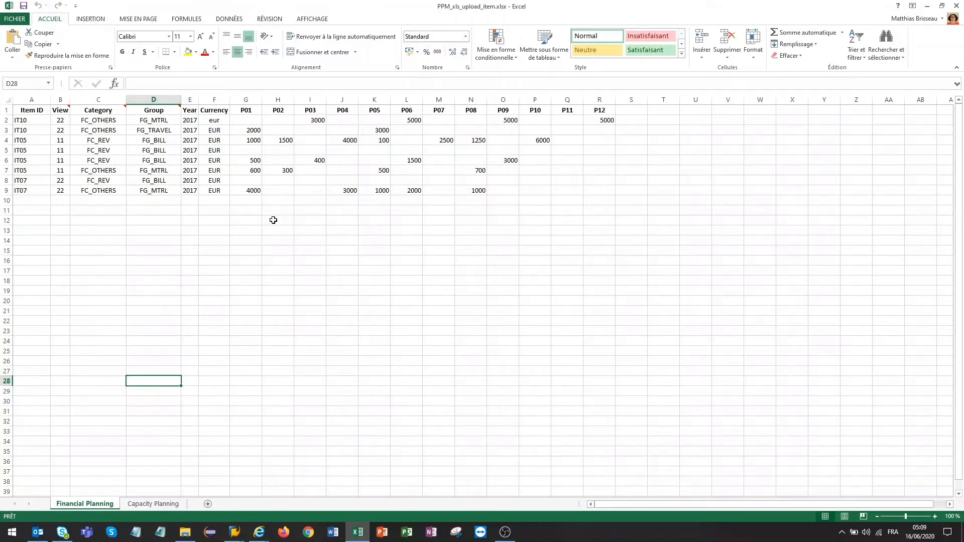
{"action": "mouse_move", "coordinate": [261, 532]}
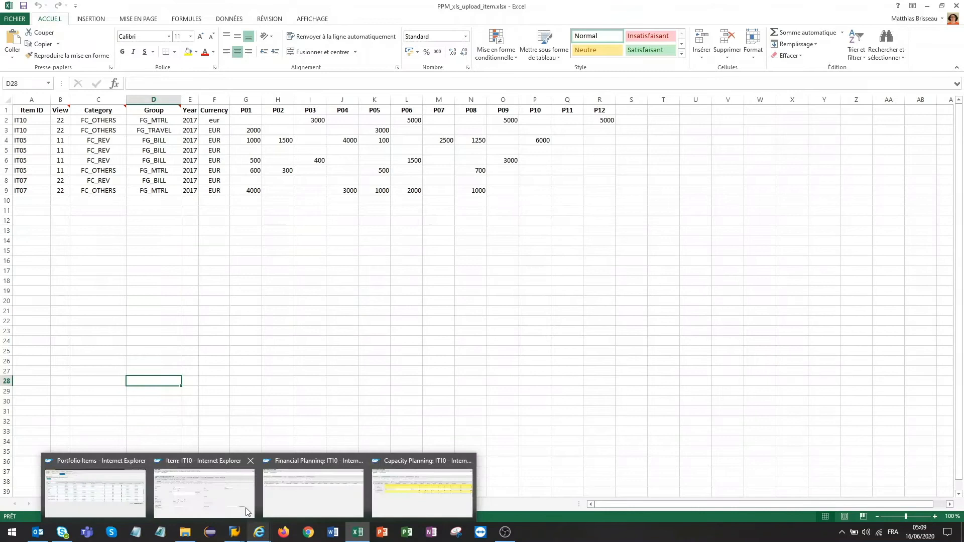
- Check IT10's empty financial plan, then view its capacity plan with the Consultant MSP budget
{"action": "left_click", "coordinate": [203, 492]}
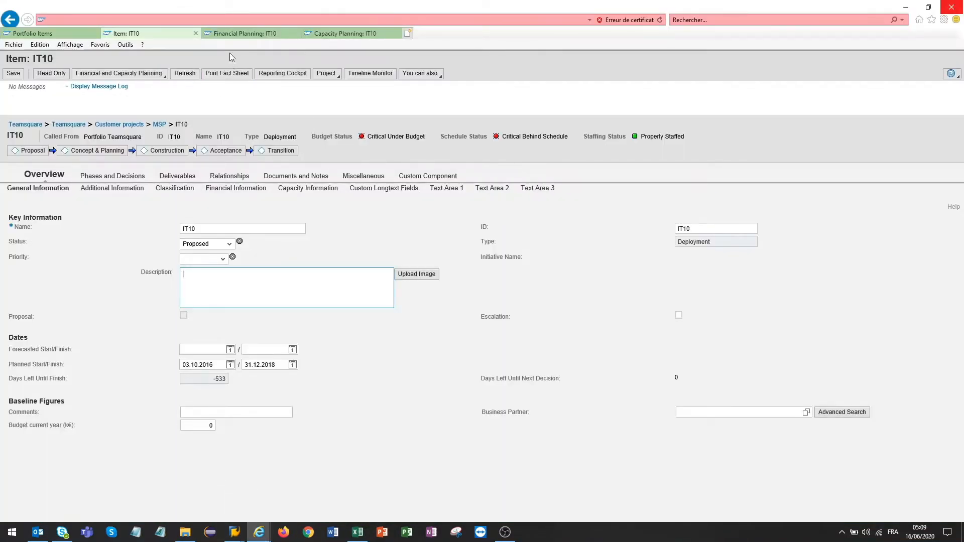
{"action": "mouse_move", "coordinate": [246, 34]}
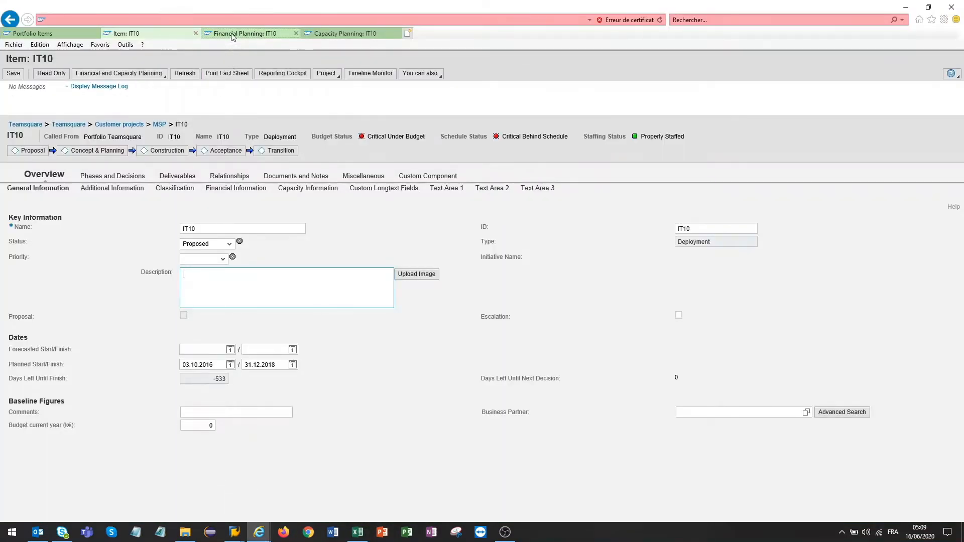
{"action": "left_click", "coordinate": [249, 34]}
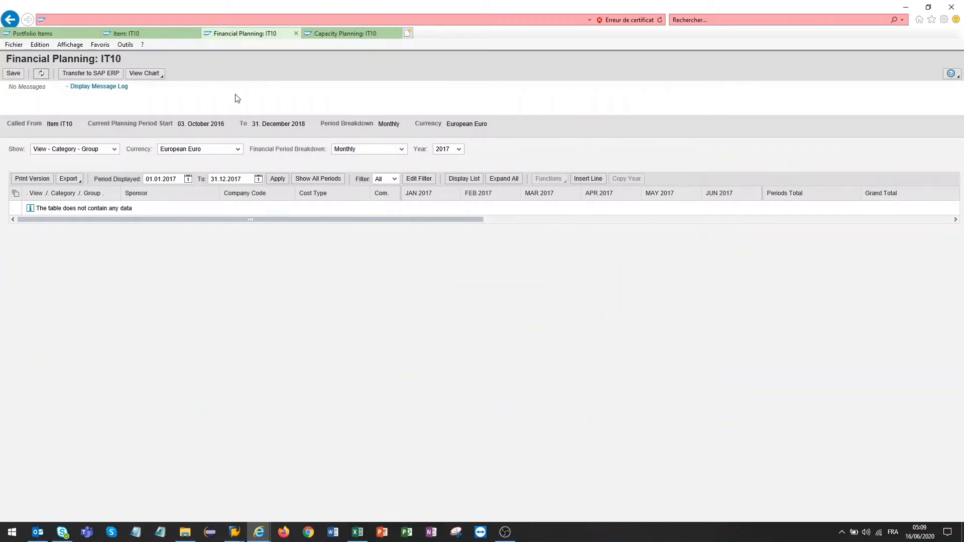
{"action": "left_click", "coordinate": [165, 179]}
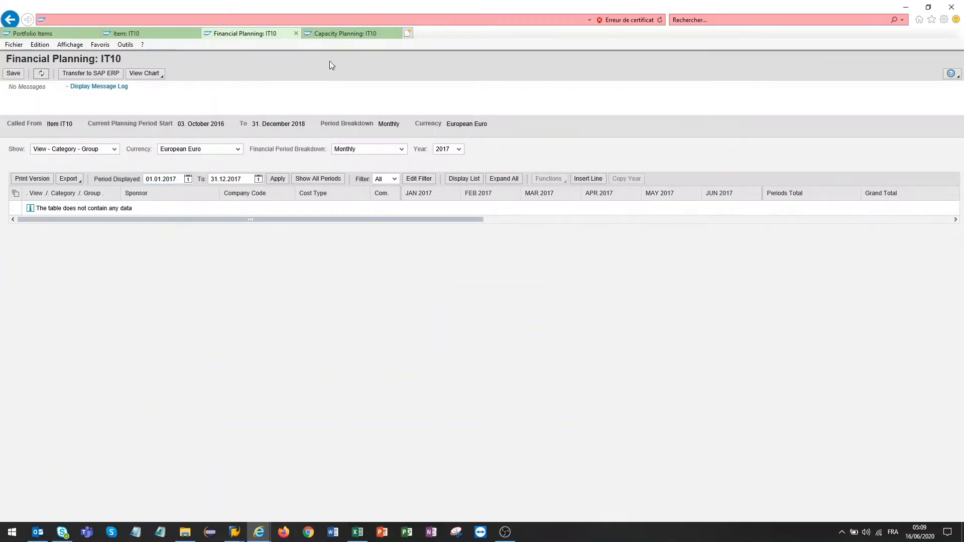
{"action": "left_click", "coordinate": [344, 33]}
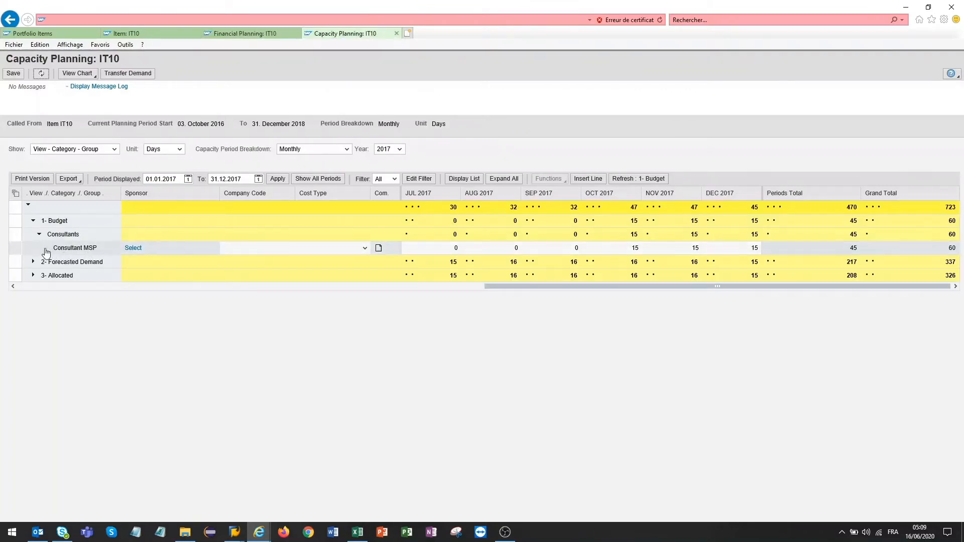
{"action": "mouse_move", "coordinate": [84, 254]}
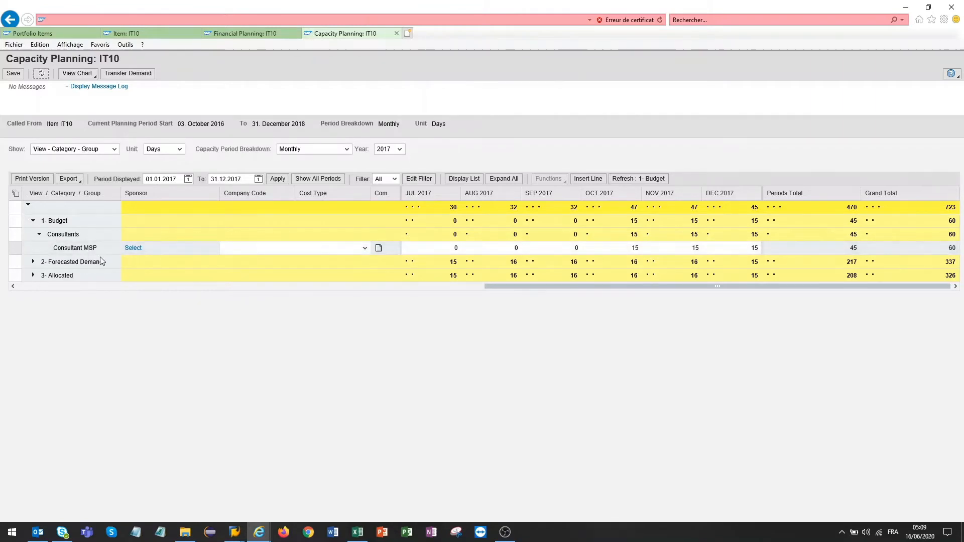
{"action": "mouse_move", "coordinate": [109, 257]}
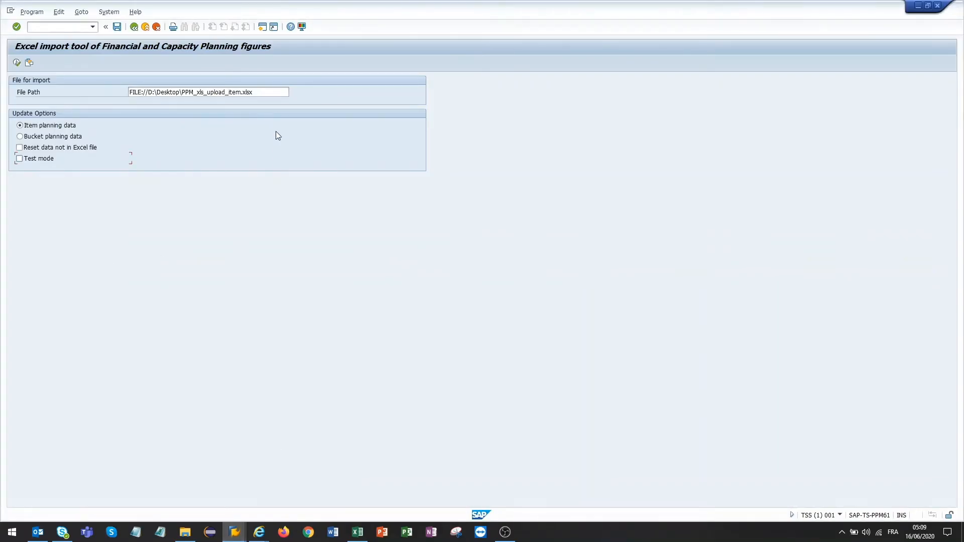
{"action": "mouse_move", "coordinate": [103, 161]}
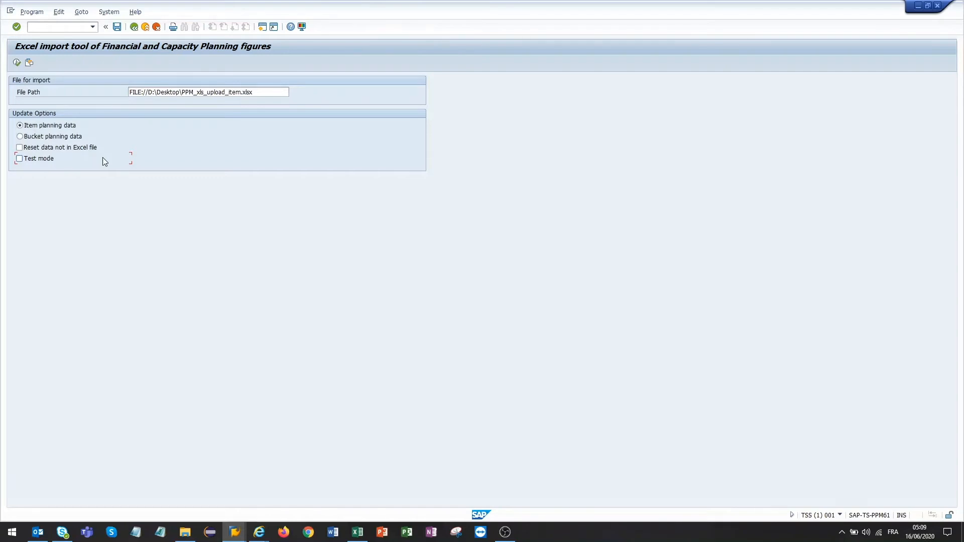
{"action": "mouse_move", "coordinate": [92, 153]}
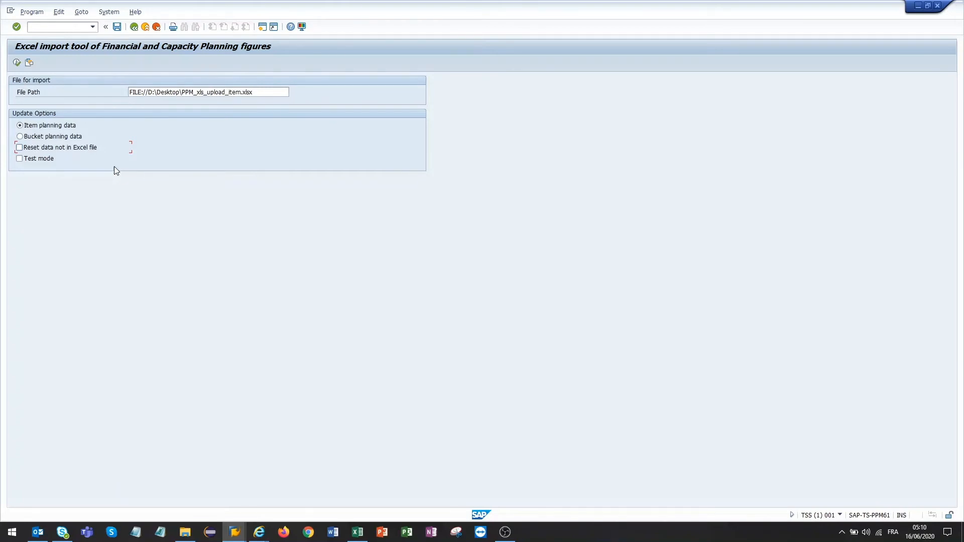
{"action": "mouse_move", "coordinate": [103, 170]}
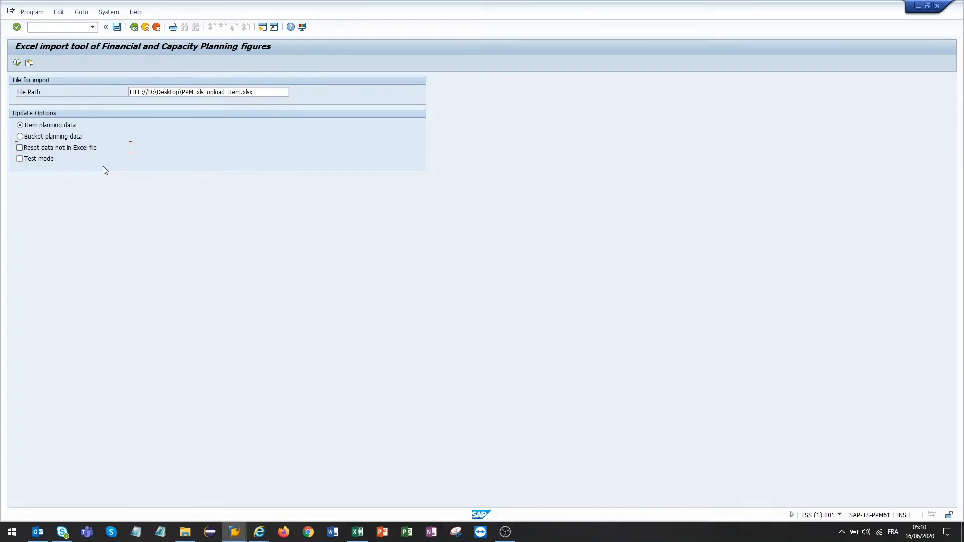
{"action": "mouse_move", "coordinate": [99, 232]}
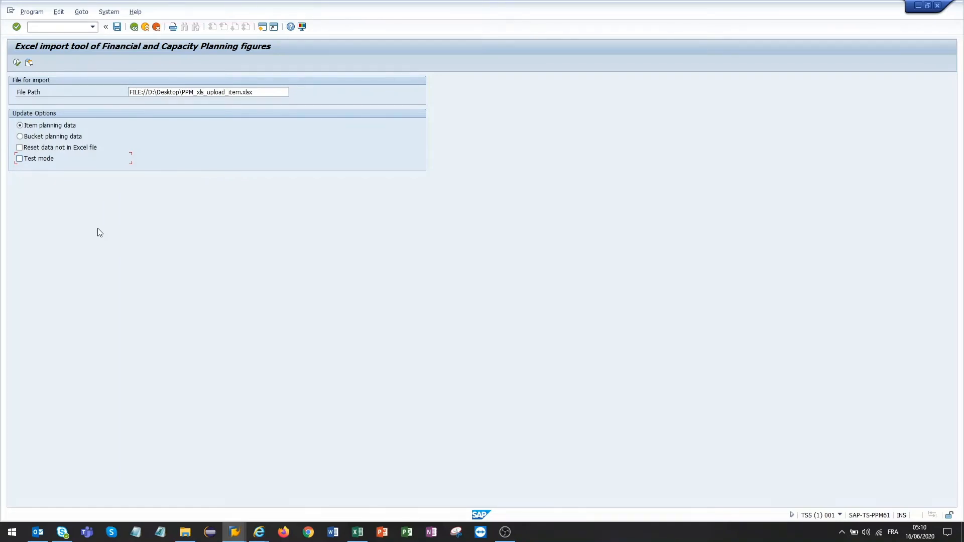
{"action": "mouse_move", "coordinate": [107, 229]}
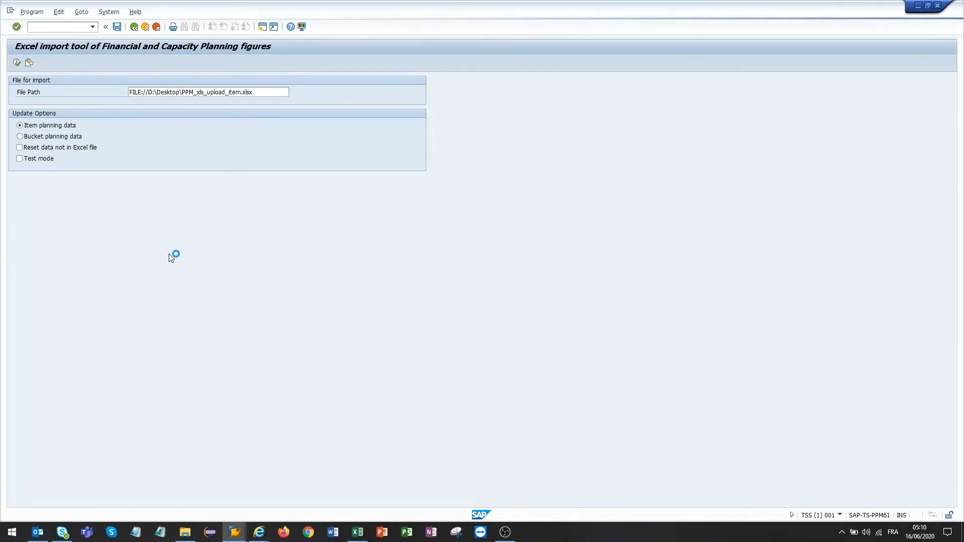
- Execute the Excel import of PPM_xls_upload_item.xlsx as item planning data, without test mode
{"action": "left_click", "coordinate": [17, 62]}
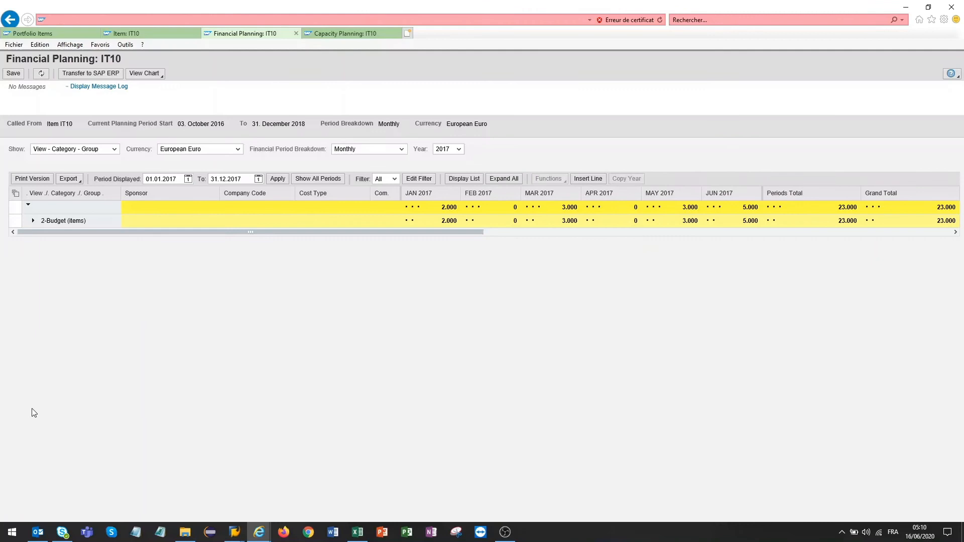
- Expand IT10's financial plan to show Material 18.000 and Travel 5.000, then view capacity planning
{"action": "left_click", "coordinate": [504, 178]}
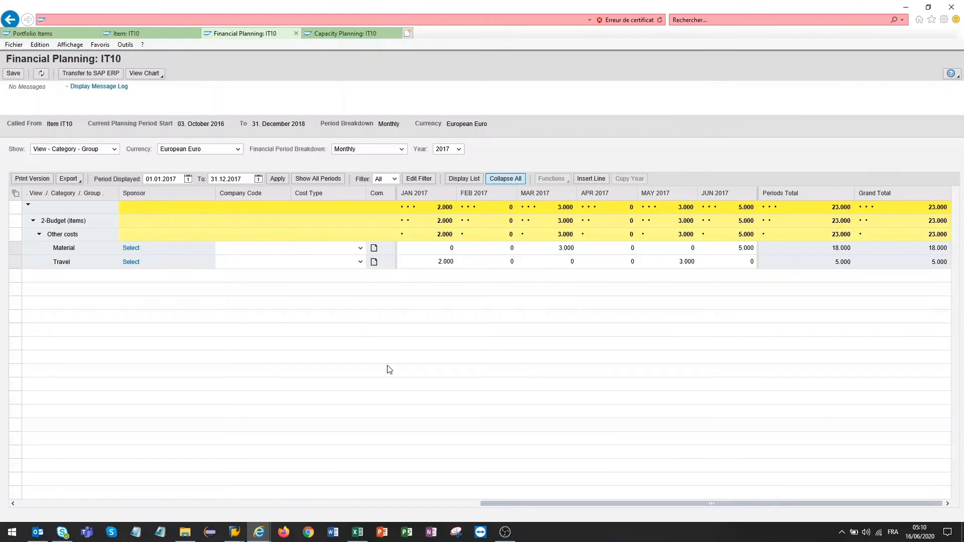
{"action": "scroll", "scroll_direction": "right", "scroll_amount": 3}
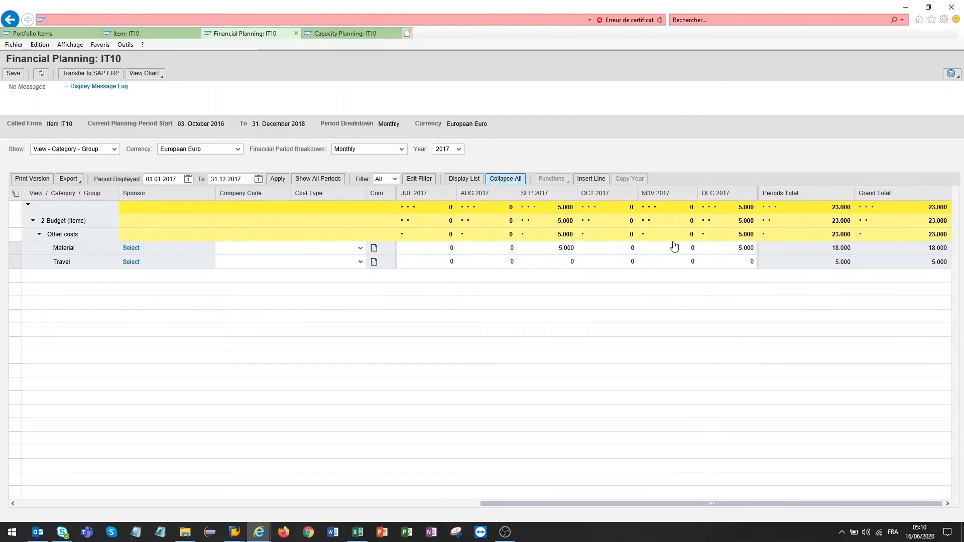
{"action": "left_click", "coordinate": [345, 33]}
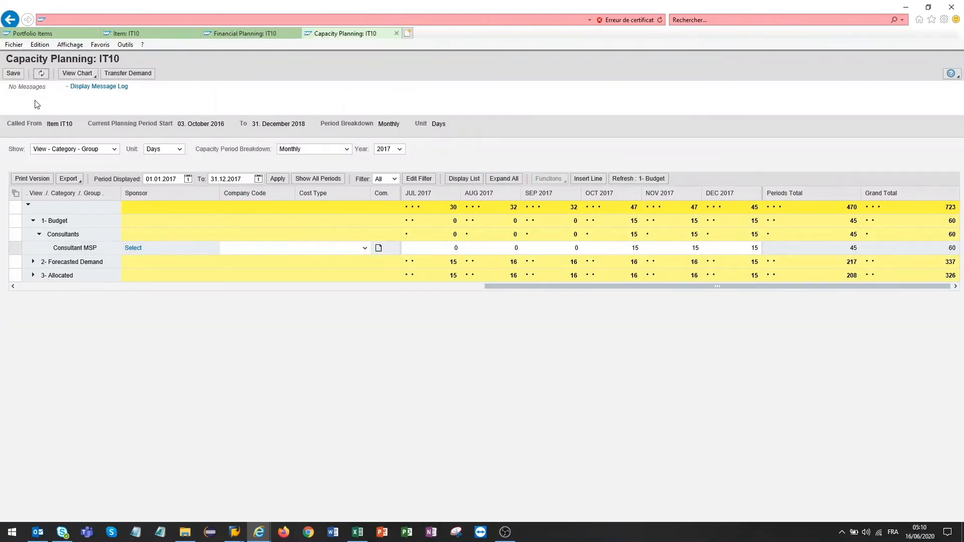
{"action": "mouse_move", "coordinate": [214, 364]}
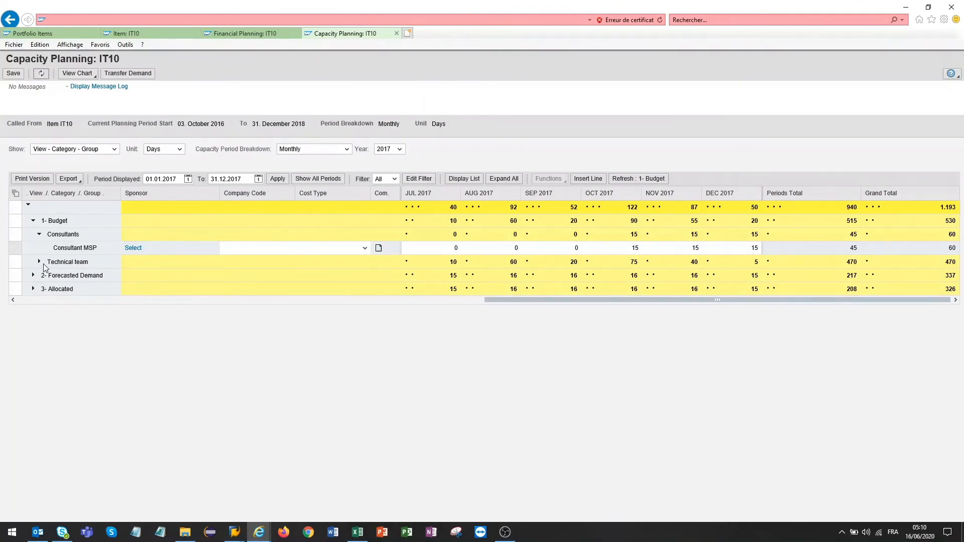
- Expand Technical team to show Developer MSP 330 and Developer Sharepoint 140 days
{"action": "left_click", "coordinate": [38, 262]}
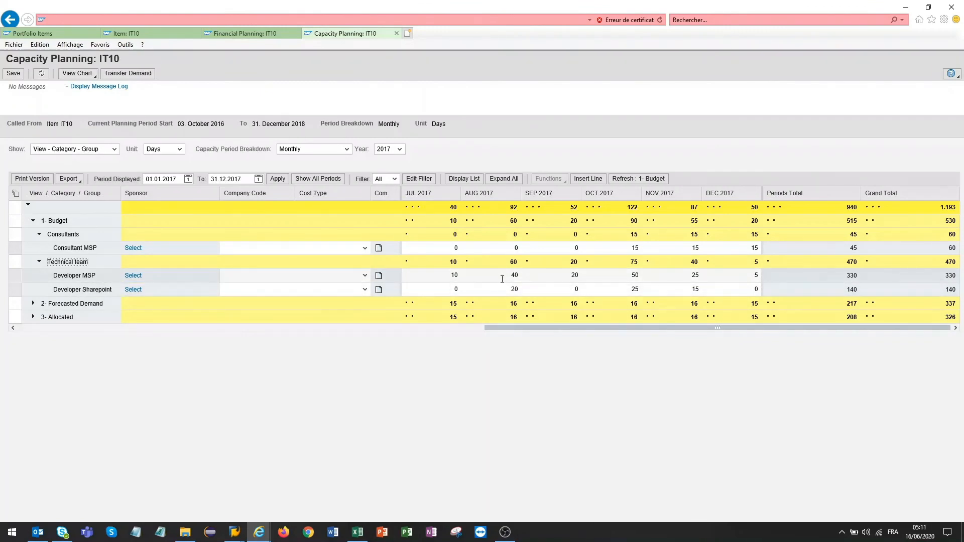
{"action": "mouse_move", "coordinate": [698, 386]}
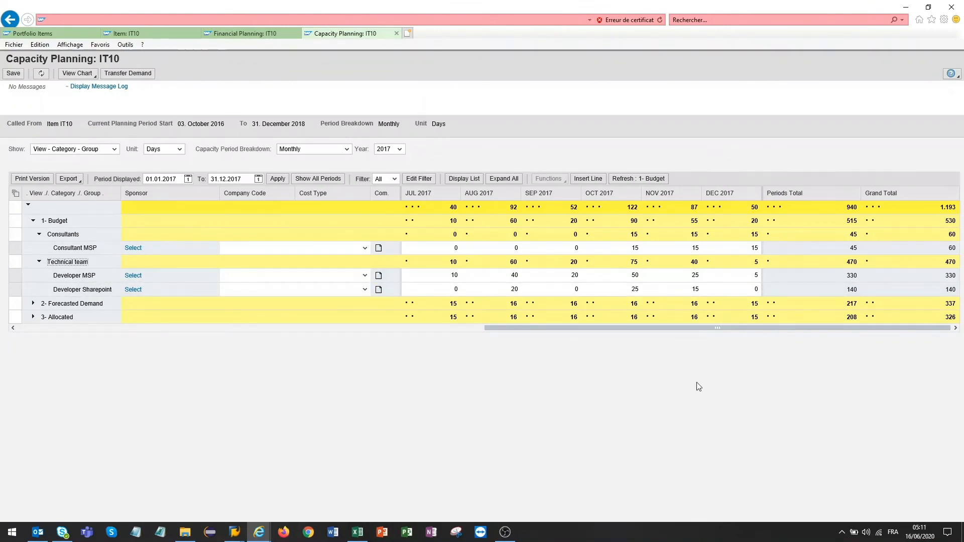